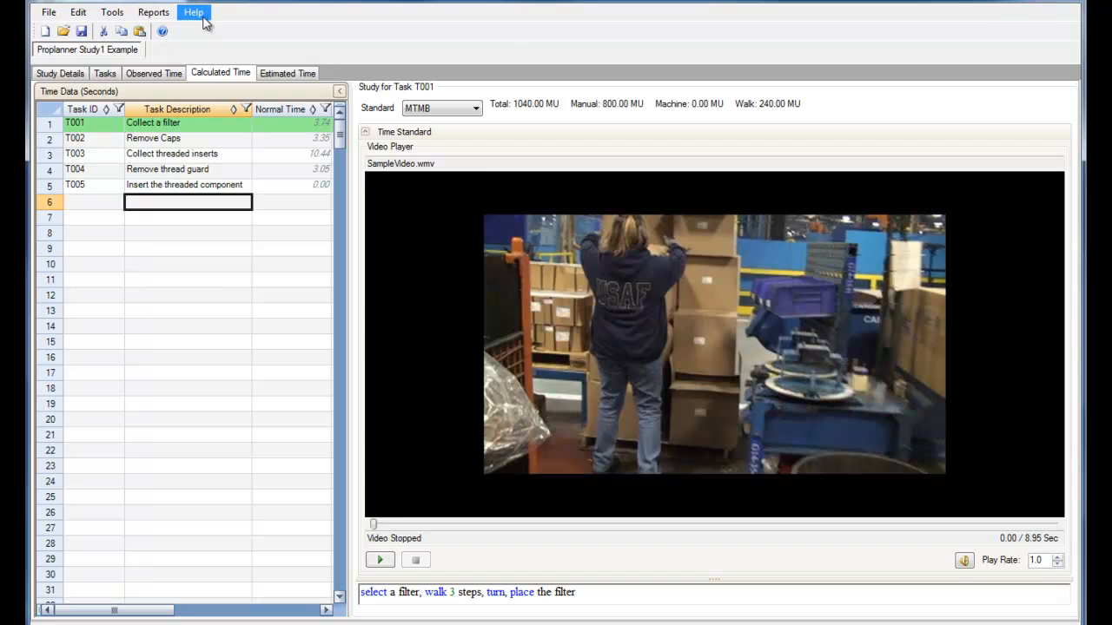
- Launch the ProTime Estimation 2011 help manual PDF from the Help menu
left_click(193, 12)
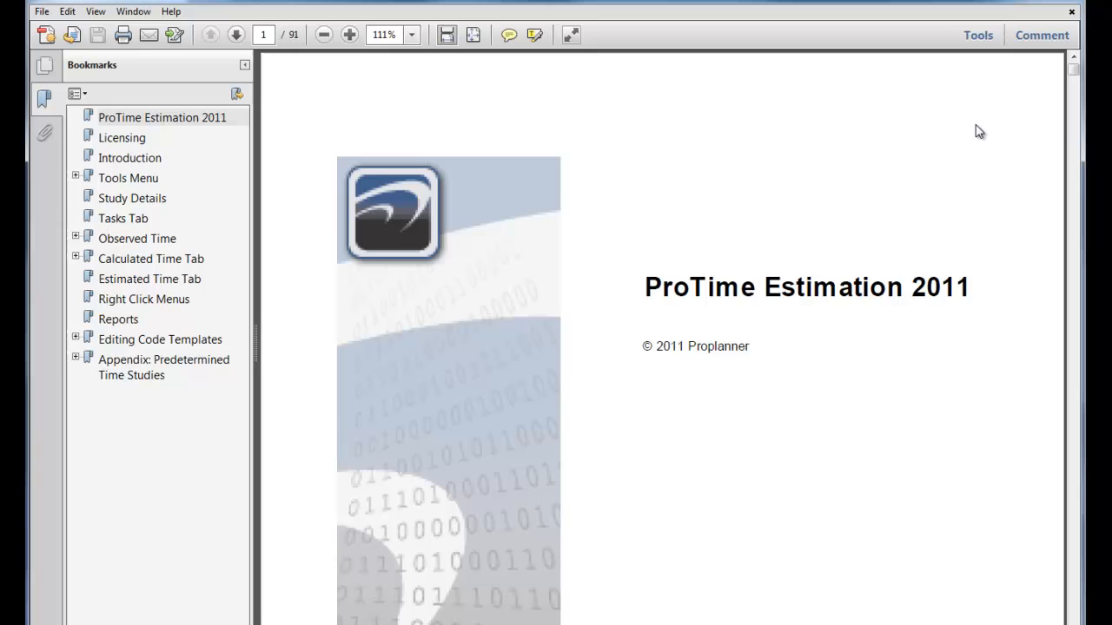
- Page down from the manual's cover through both Table of Contents pages
scroll("down", 3)
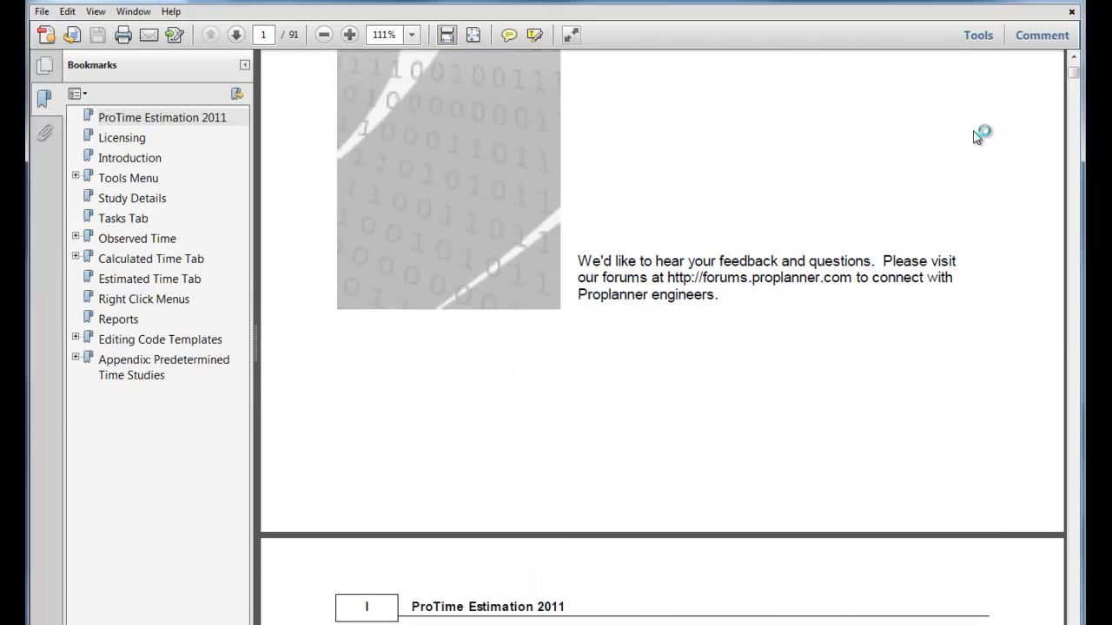
left_click(236, 35)
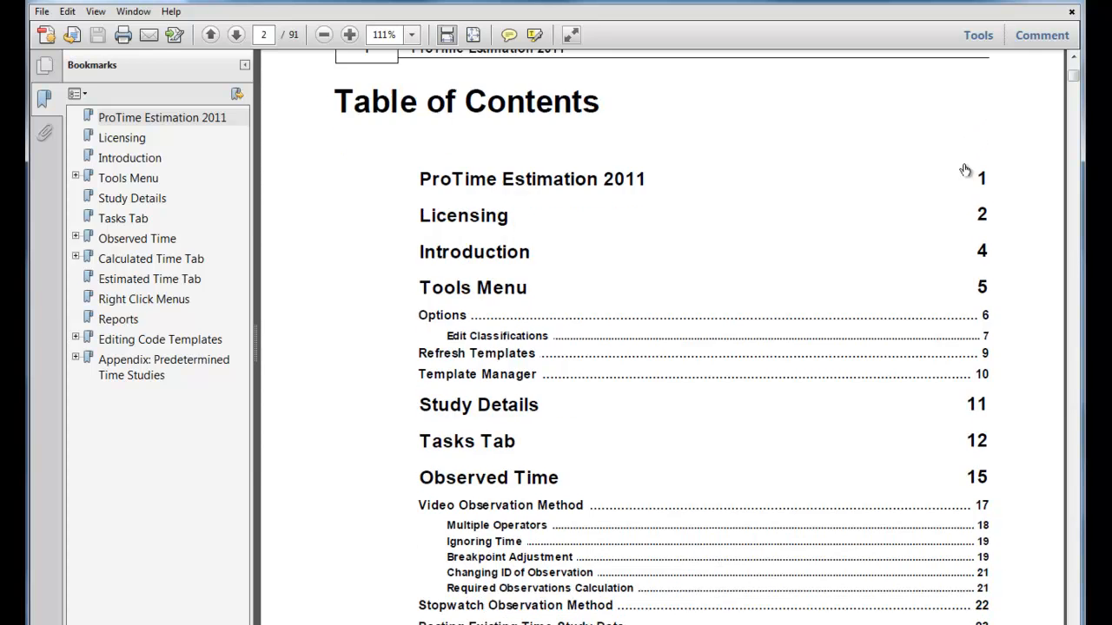
scroll("down", 3)
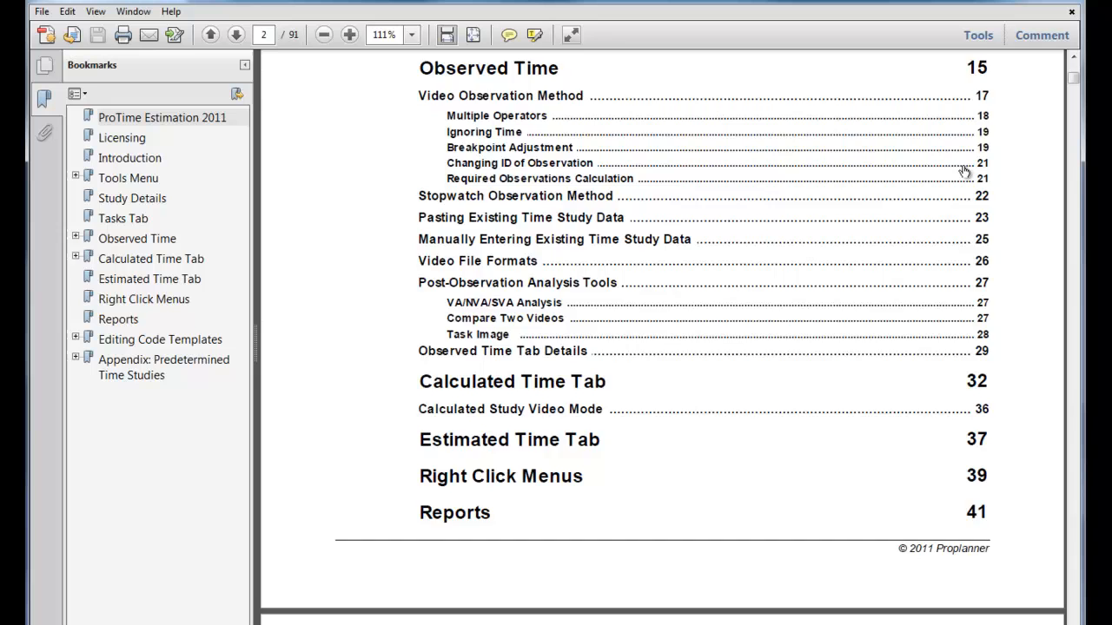
left_click(236, 34)
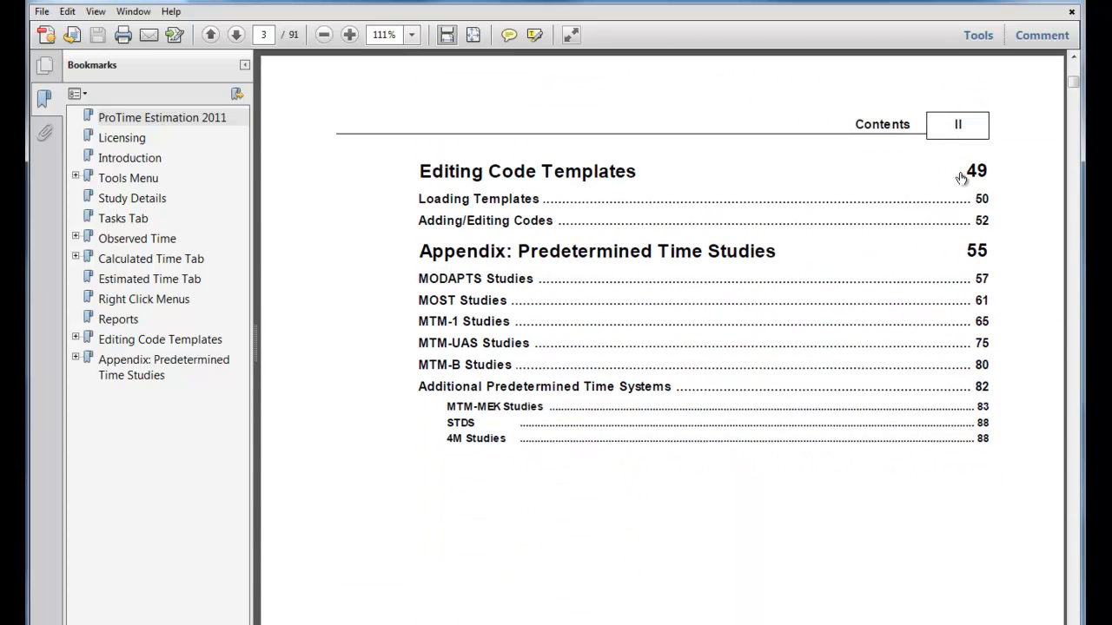
mouse_move(960, 179)
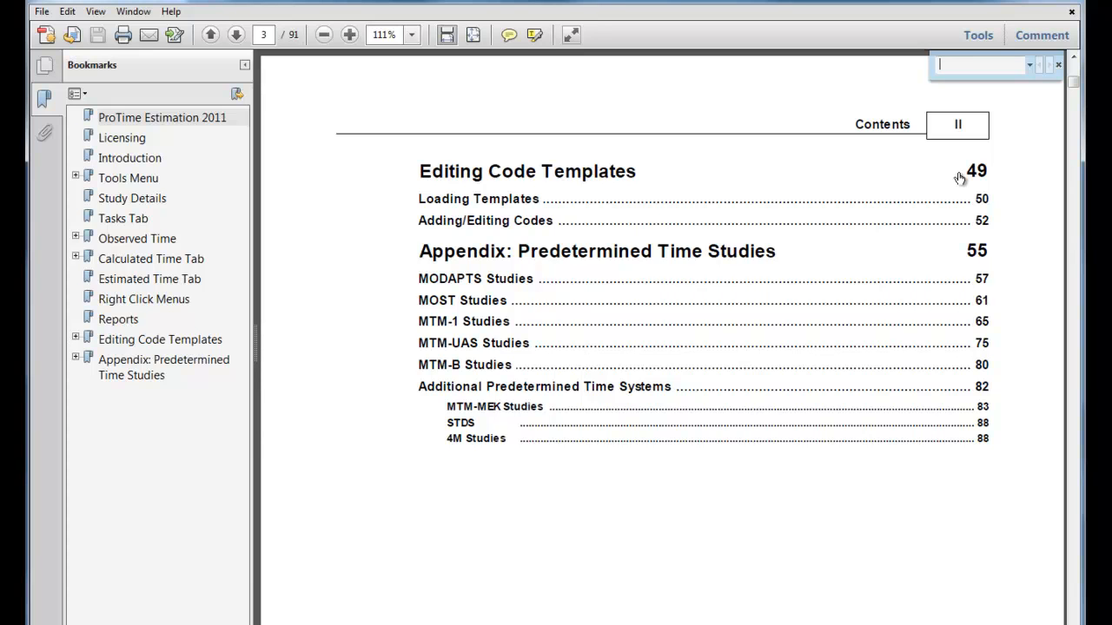
- Search the manual for "perform" to reach the observed time study section on page 15
type("performing an obser")
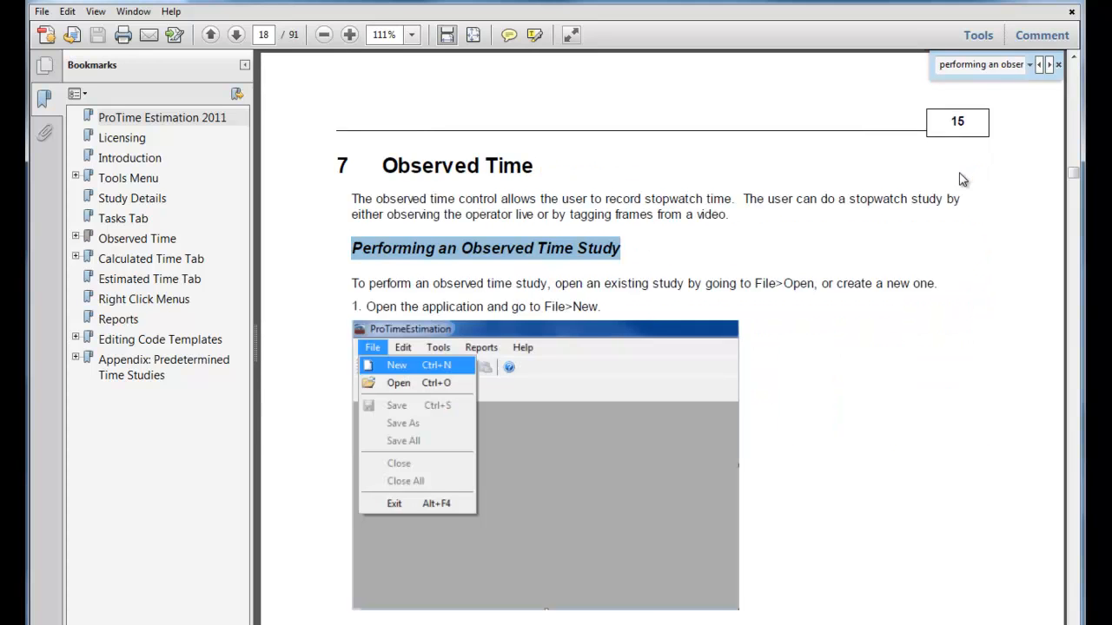
mouse_move(737, 261)
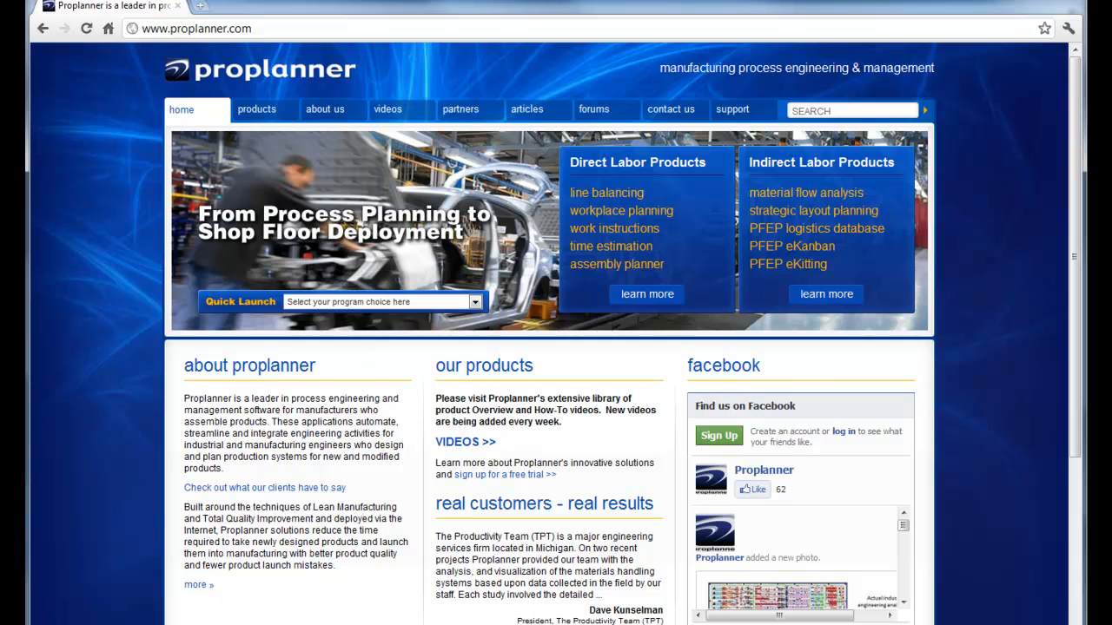
left_click(195, 28)
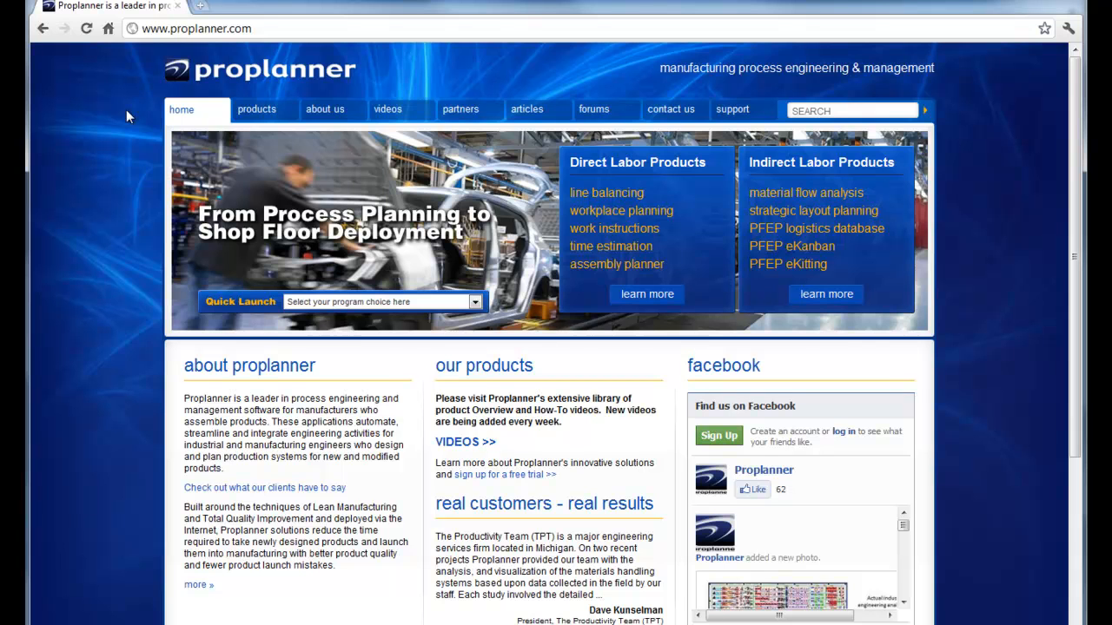
left_click(255, 108)
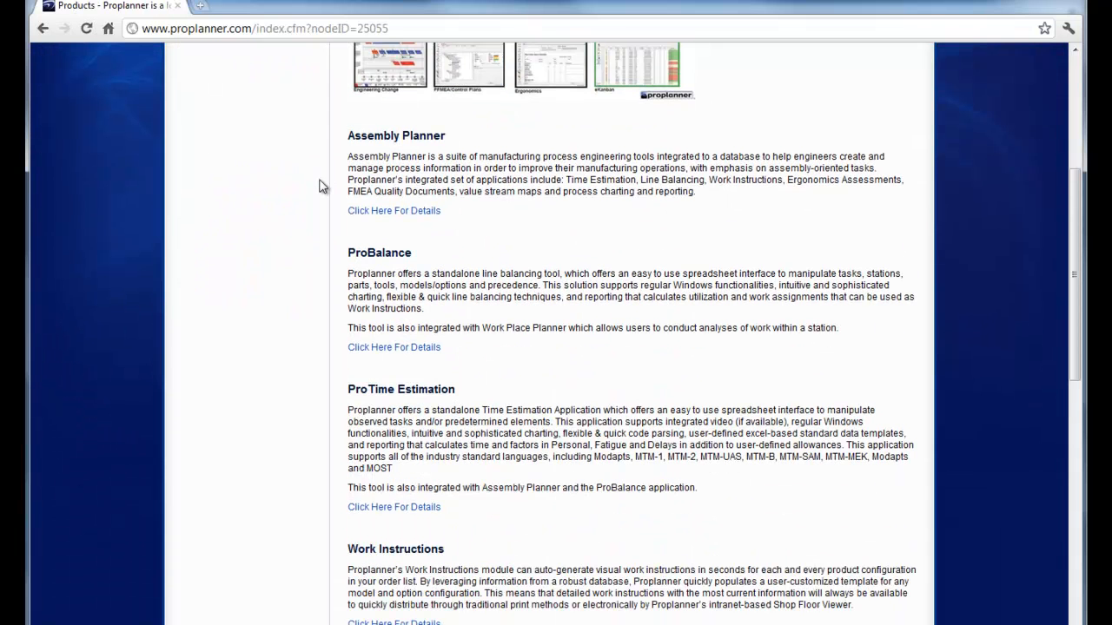
- View the ProTime Estimation product details, then go to the Support page
scroll("down", 3)
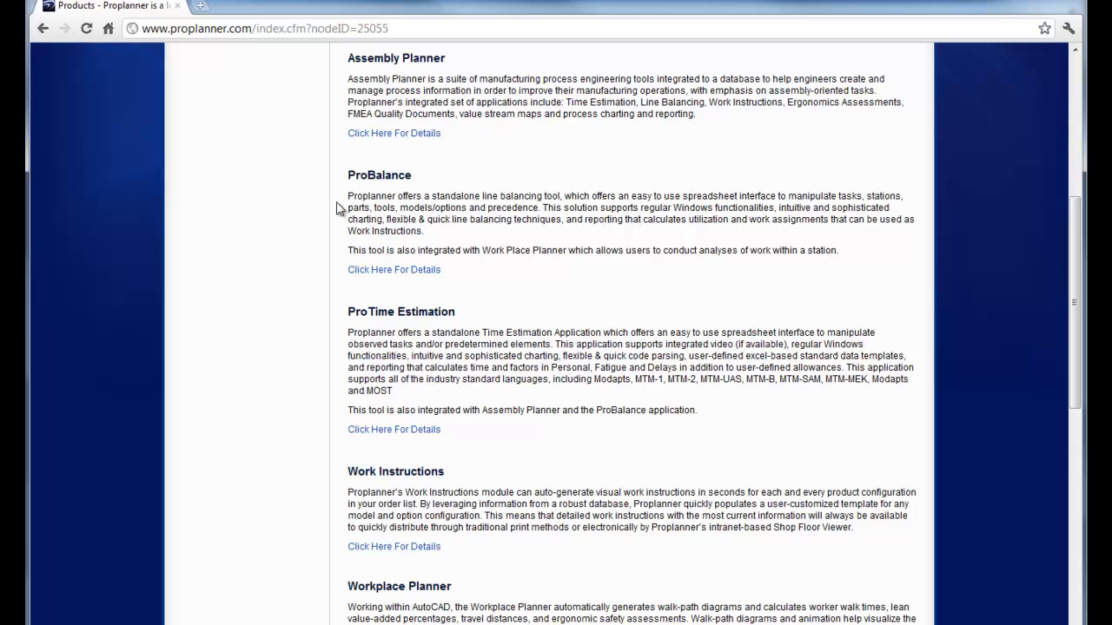
left_click(393, 429)
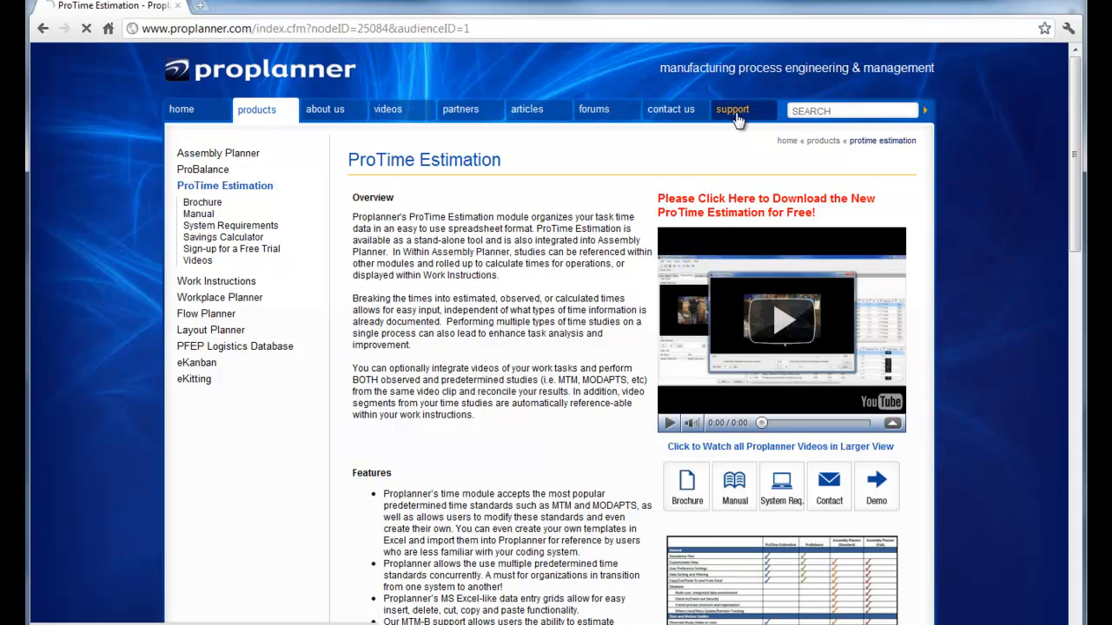
left_click(734, 110)
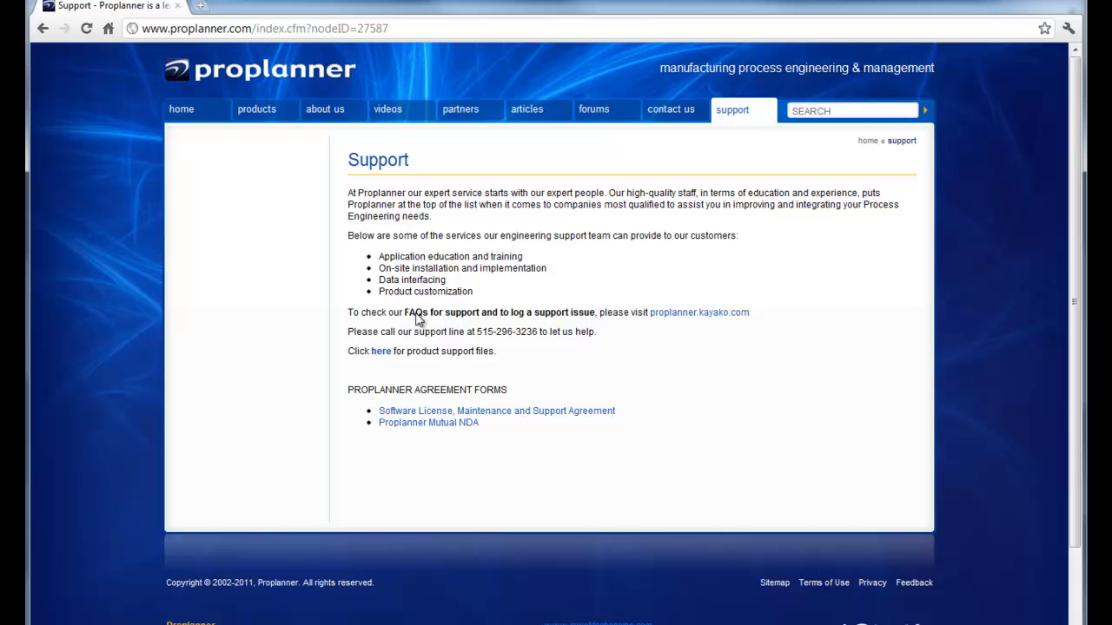
- Browse the Product Support Files list of manuals, then go to the Videos page
left_click(381, 351)
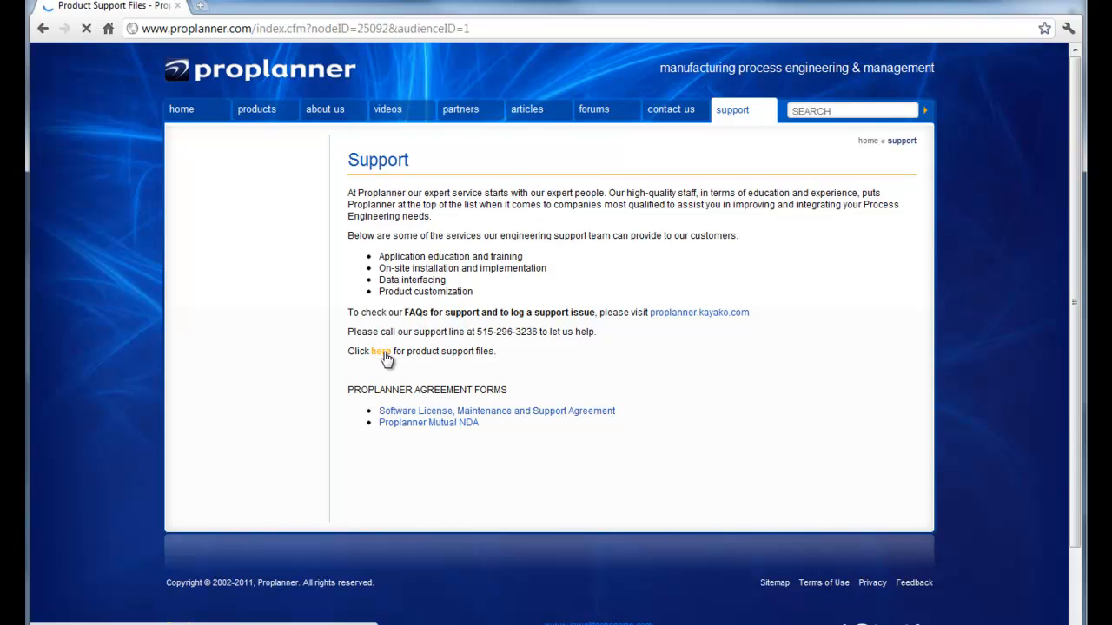
left_click(378, 351)
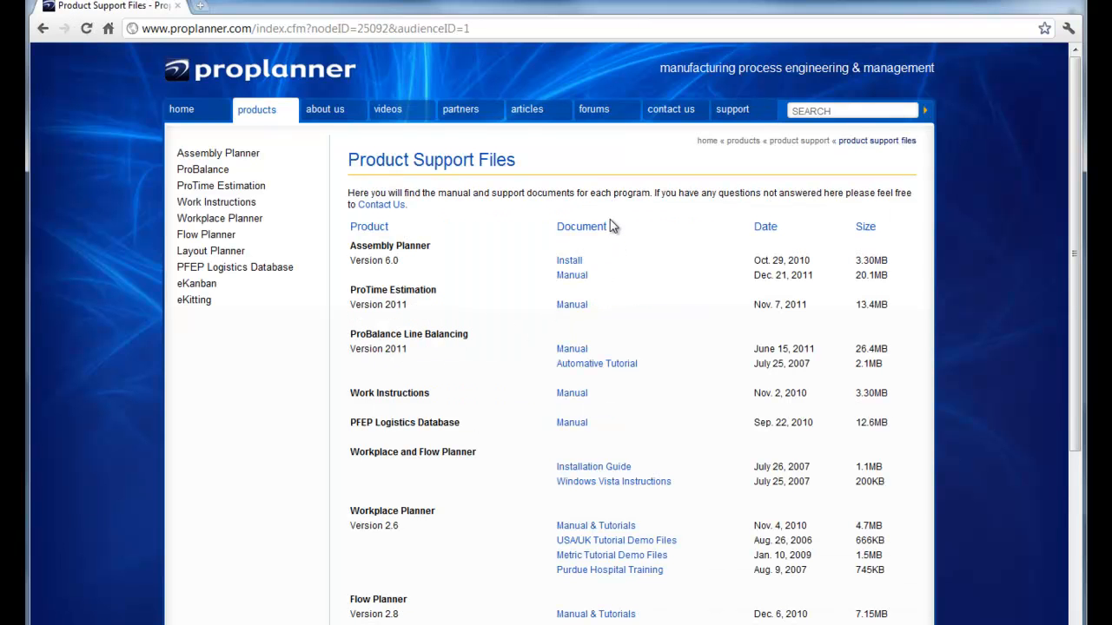
scroll("down", 3)
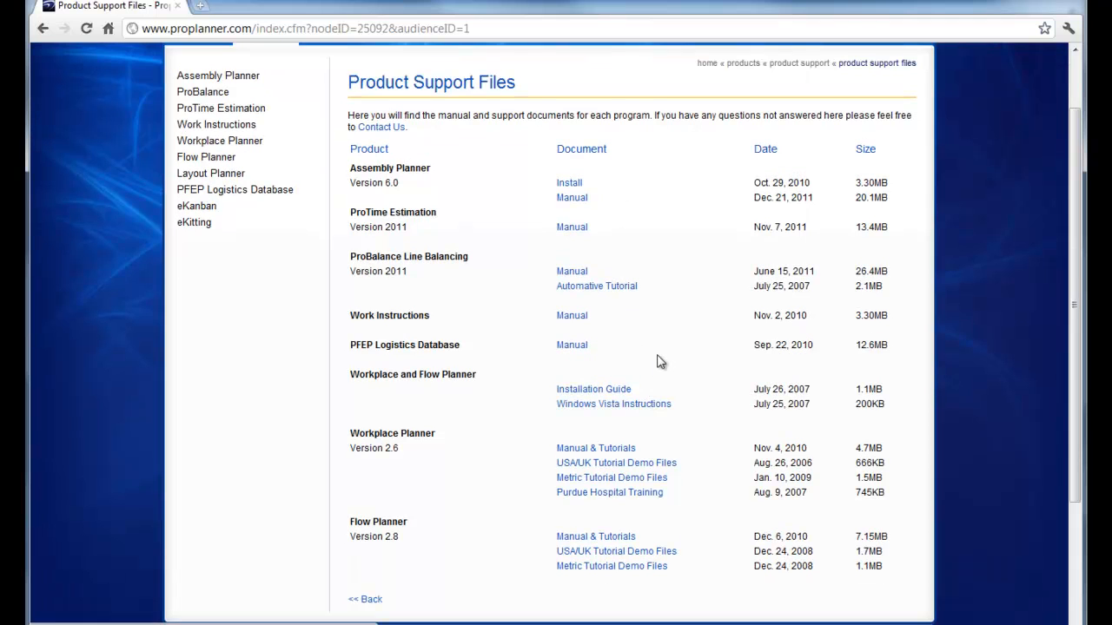
mouse_move(660, 360)
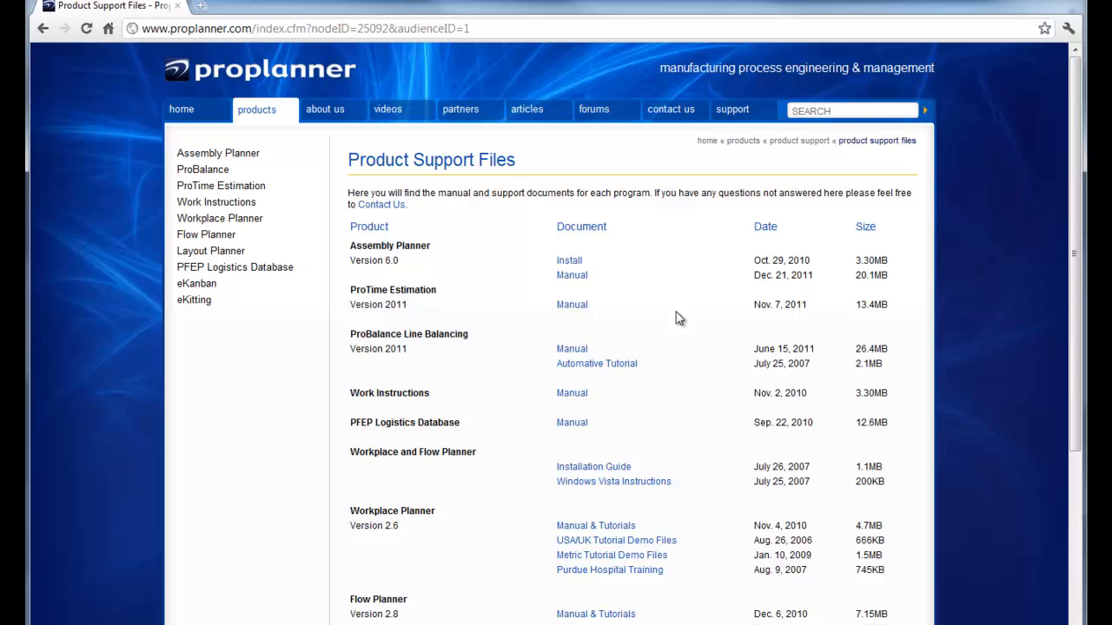
left_click(388, 107)
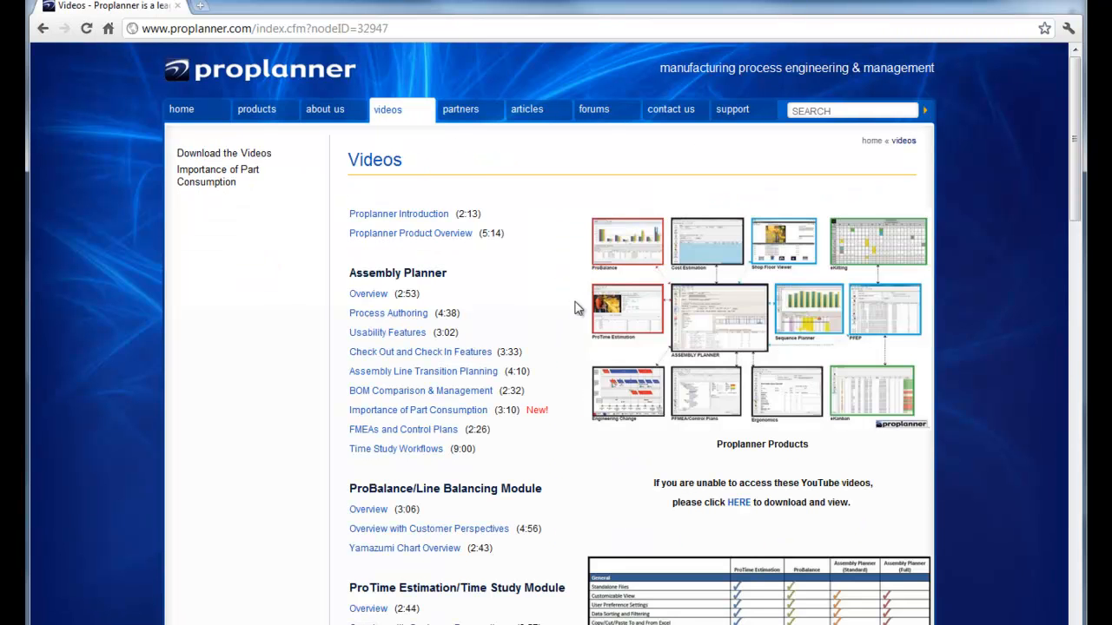
- Return from the Videos page to the Support page
left_click(733, 108)
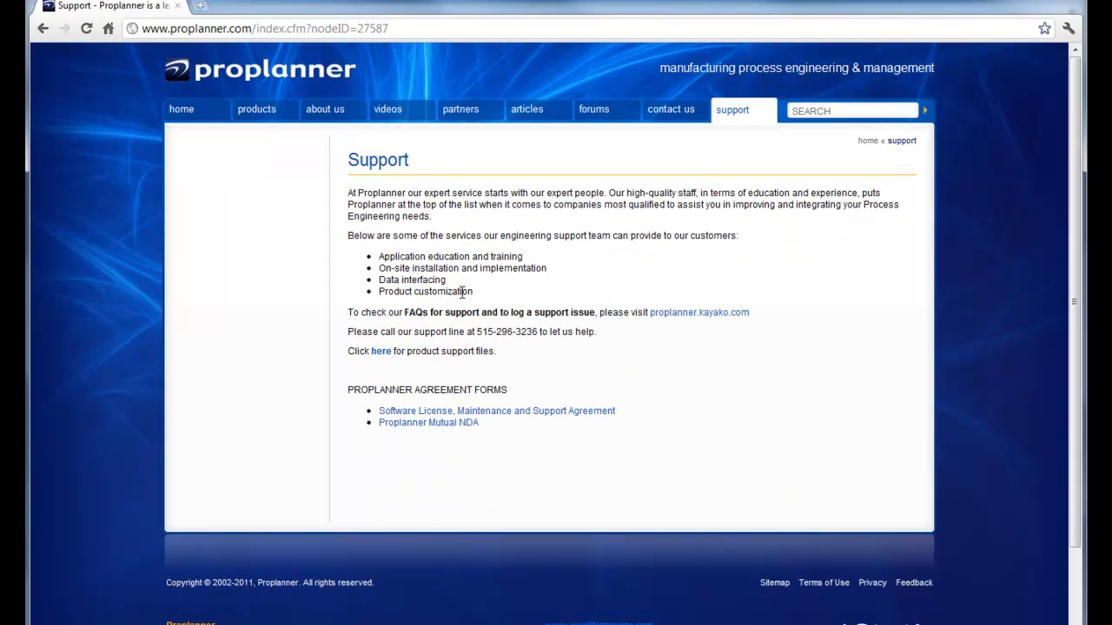
mouse_move(521, 348)
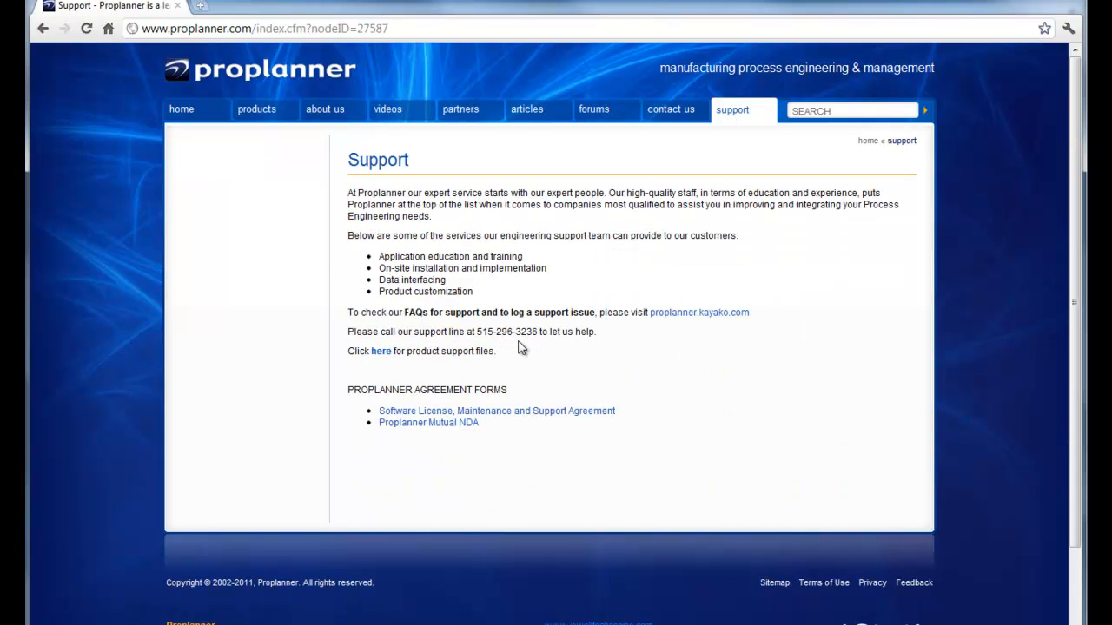